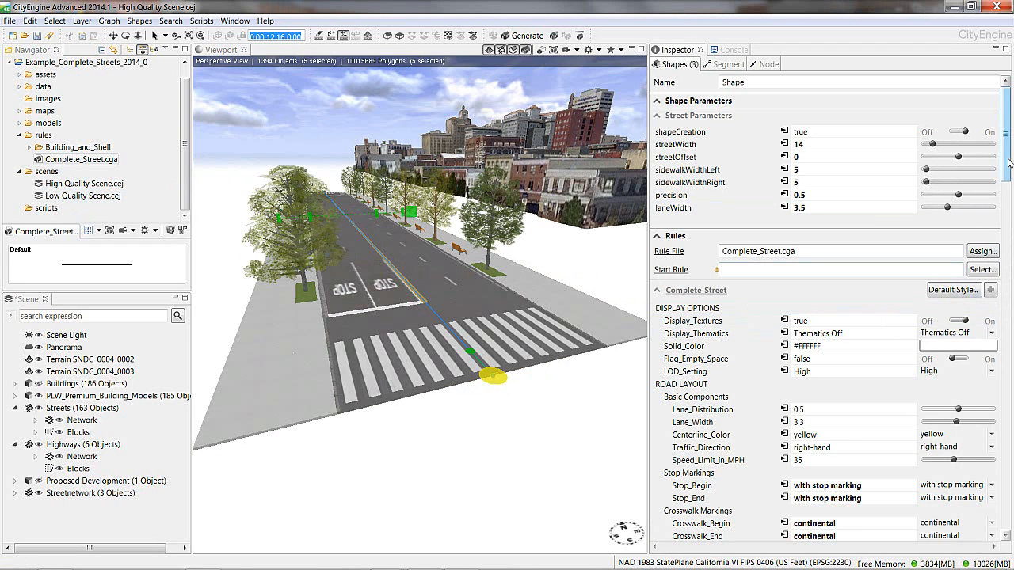
# Set Left_Buffer_Width to 1 to match the right bike-lane buffer
pyautogui.scroll(-3)
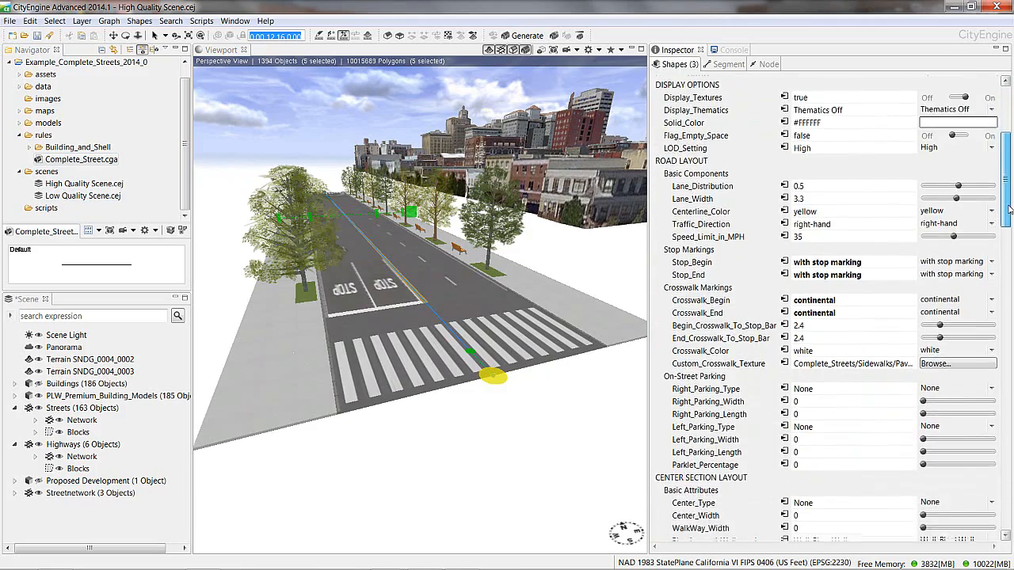
pyautogui.scroll(-3)
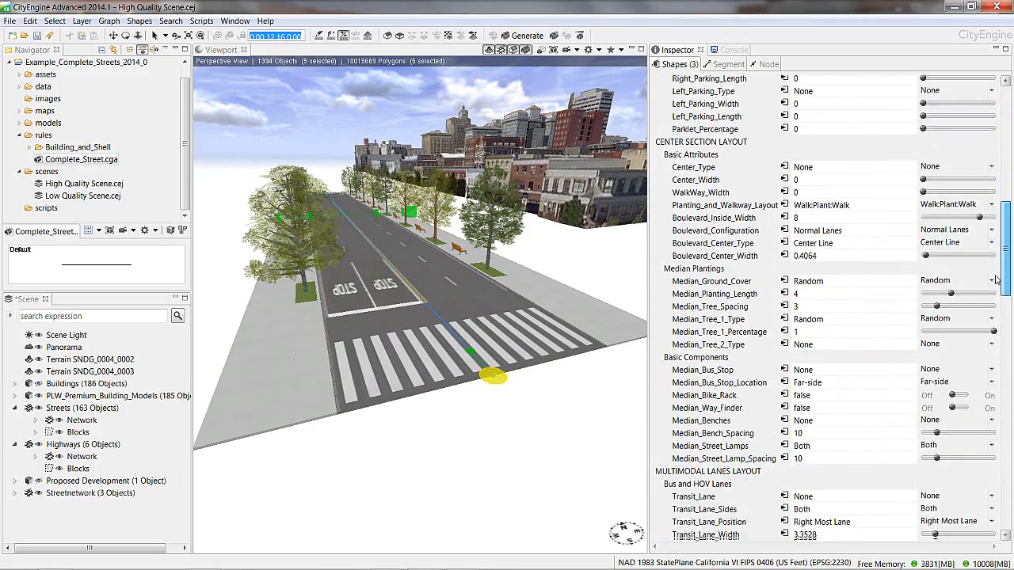
pyautogui.scroll(-3)
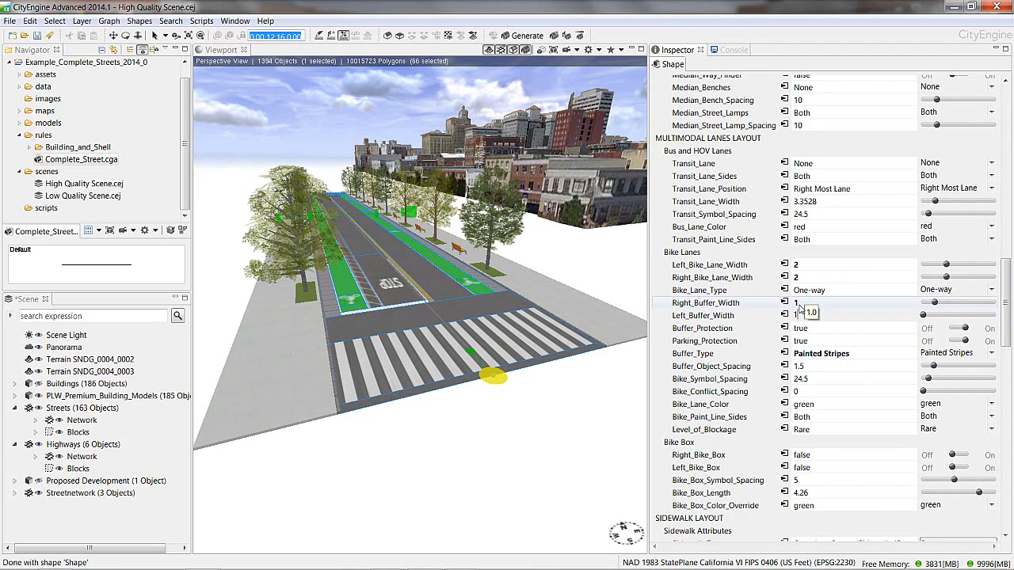
pyautogui.click(800, 314)
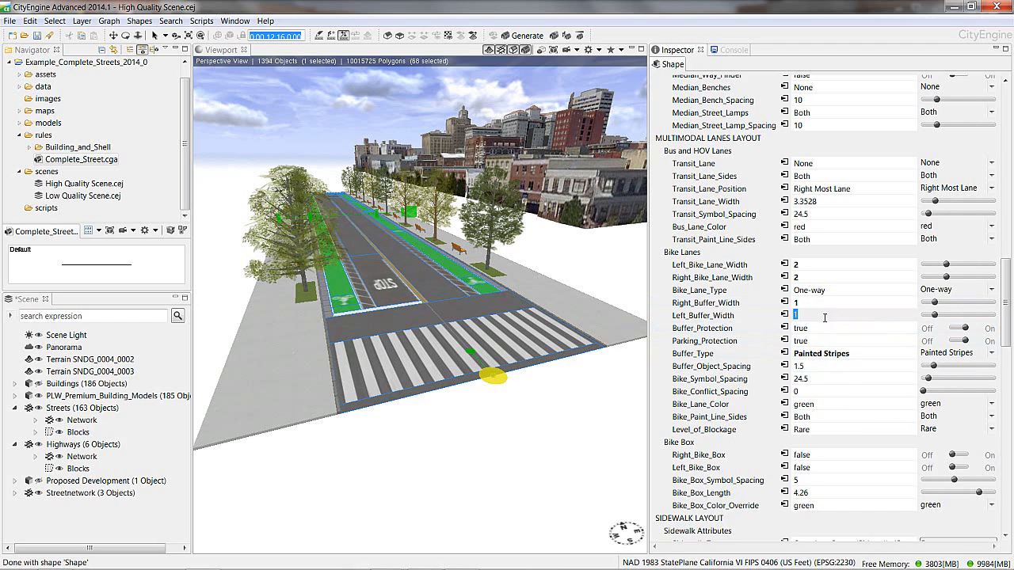
pyautogui.moveTo(840, 342)
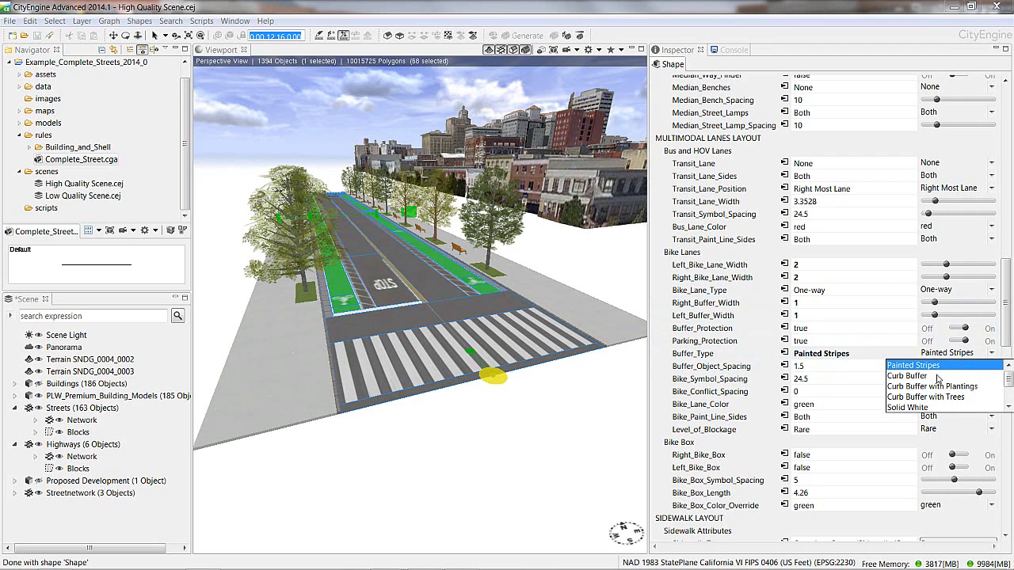
# Try Buffer_Type as Curb Buffer with Plantings, Curb Buffer with Trees, then Cycle Track With Planters
pyautogui.click(927, 386)
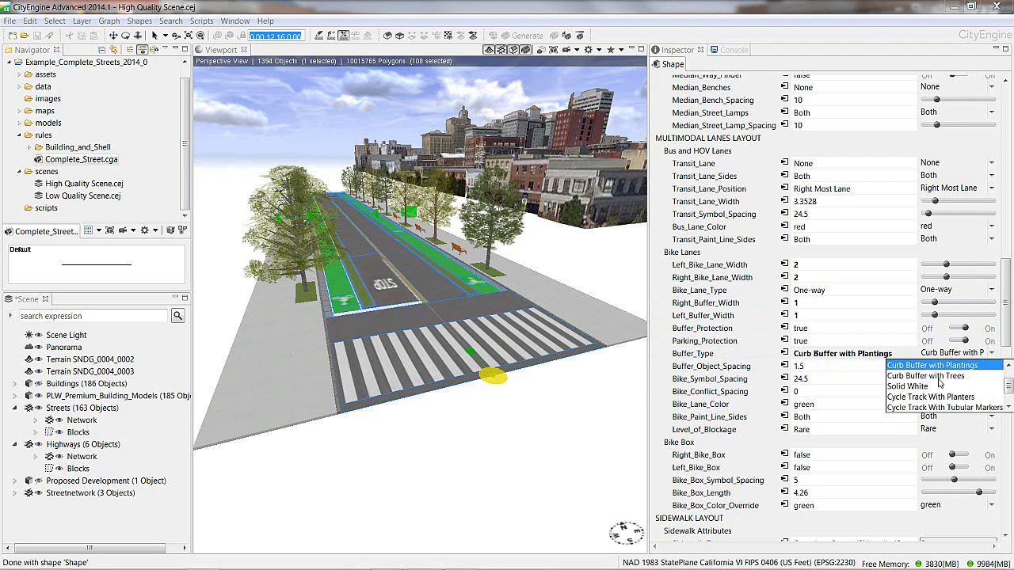
pyautogui.click(932, 376)
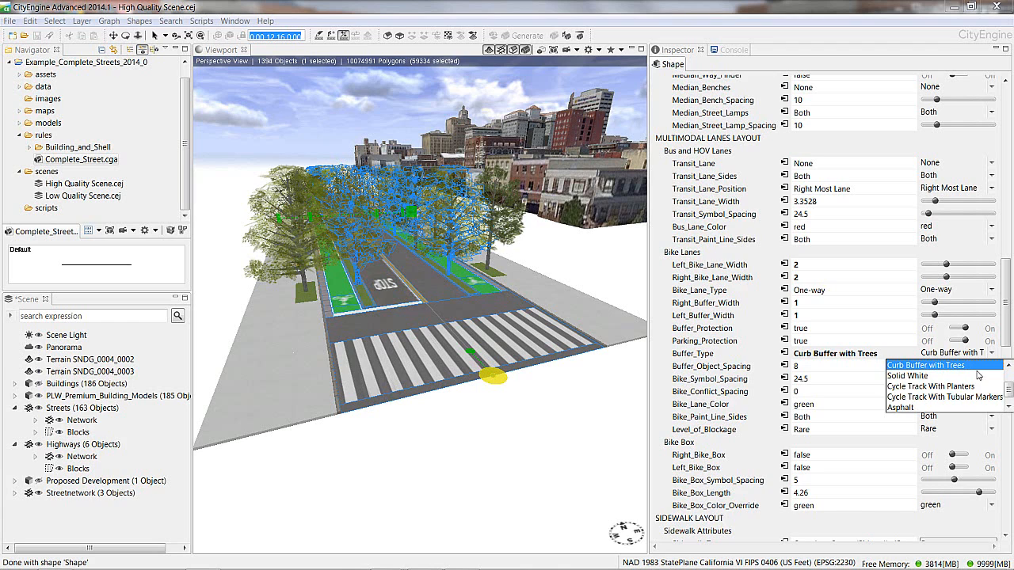
pyautogui.click(944, 379)
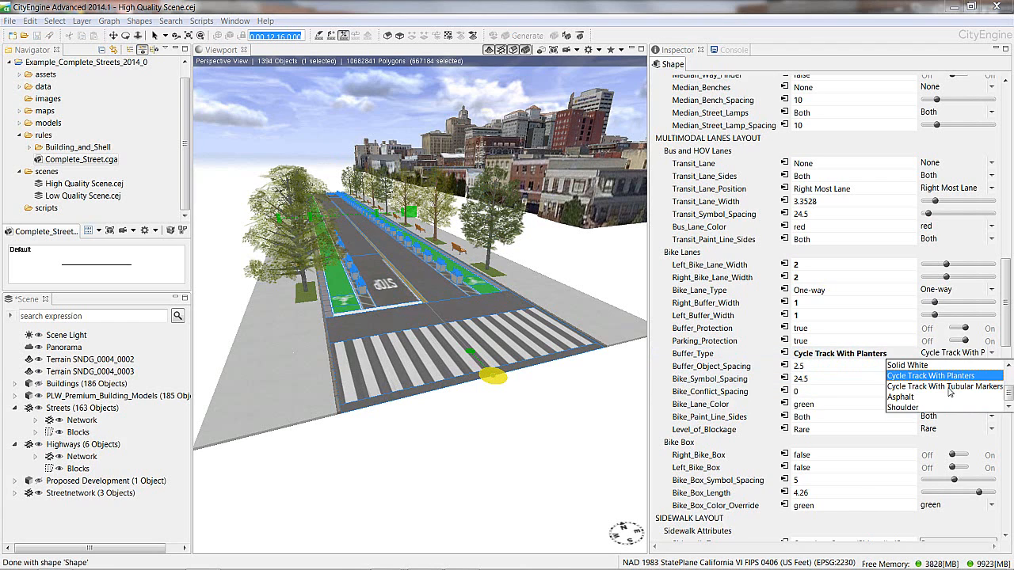
pyautogui.click(946, 387)
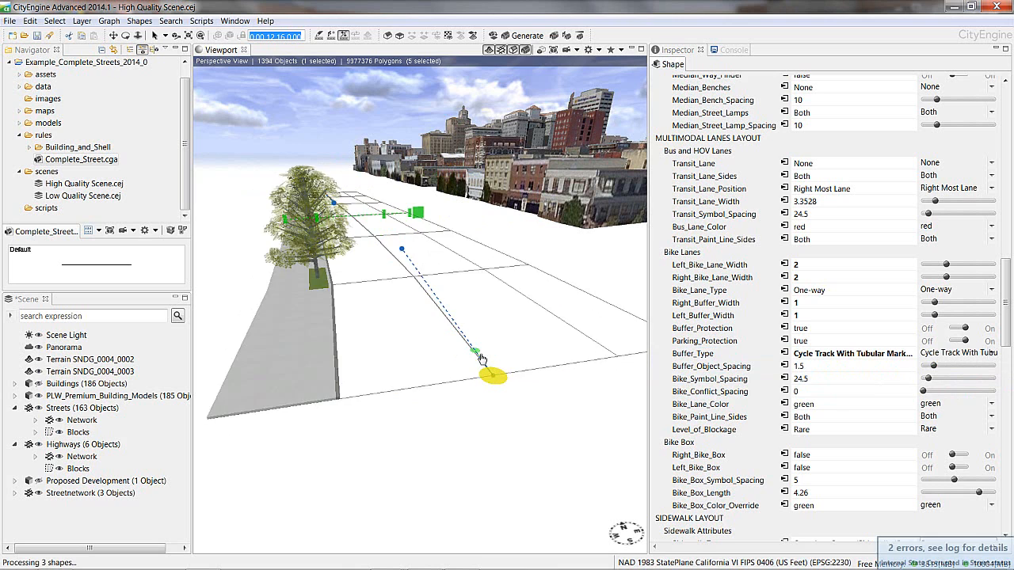
# Set Buffer_Type to Cycle Track With Tubular Markers and let the street regenerate
pyautogui.click(518, 35)
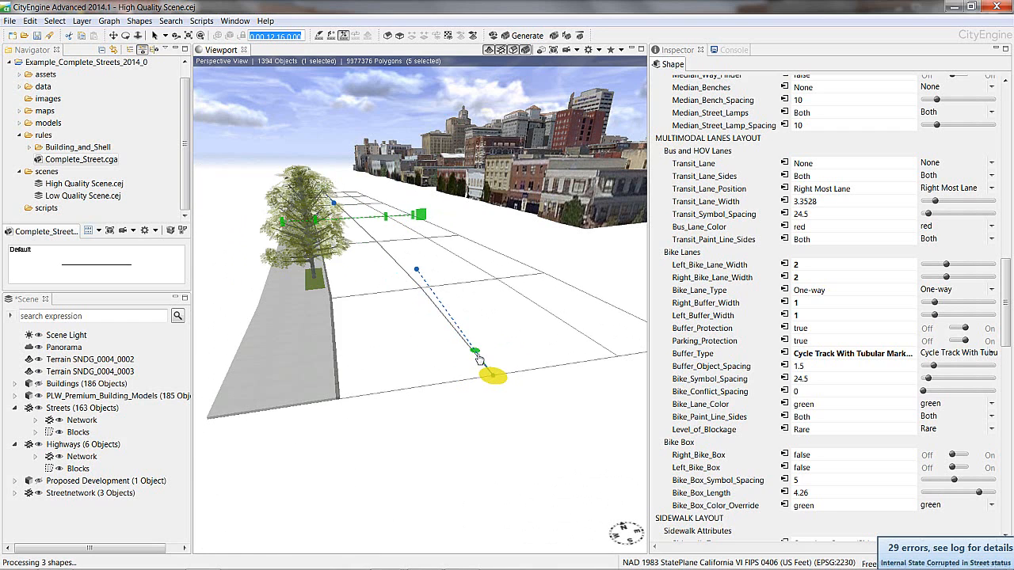
pyautogui.click(519, 35)
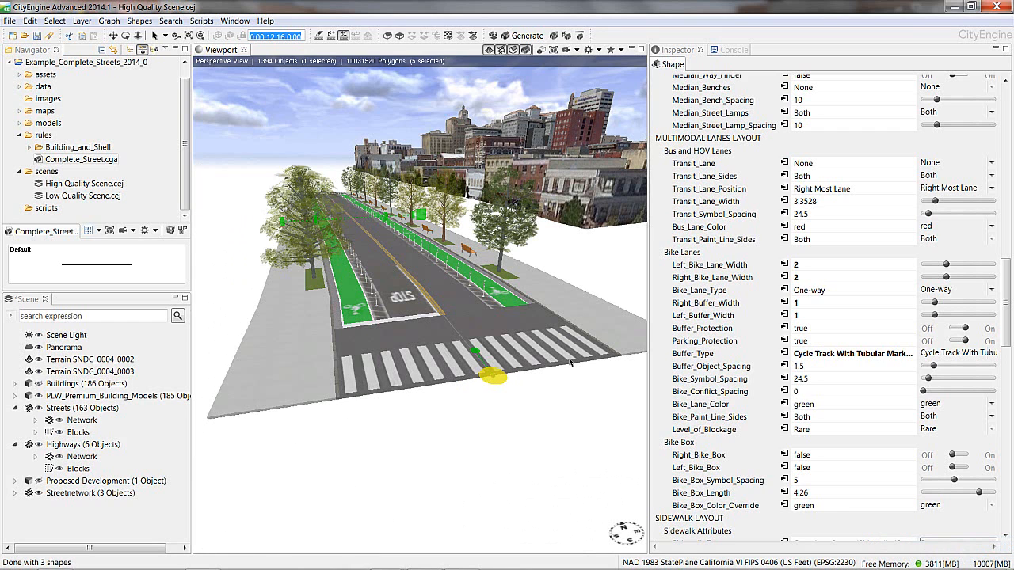